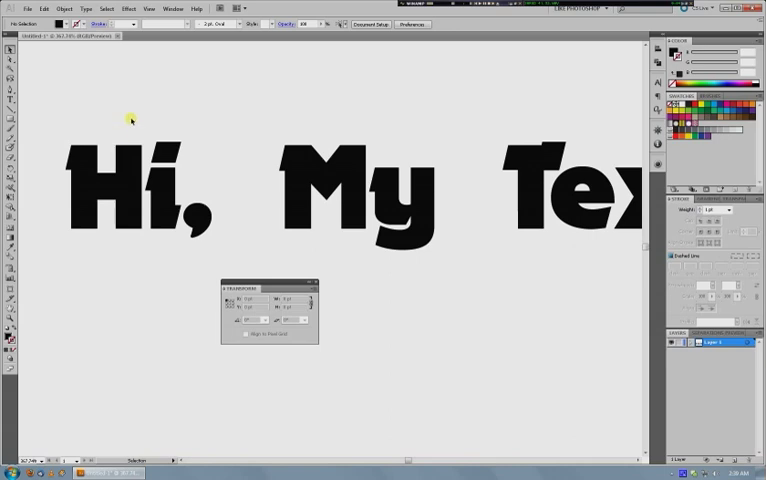
pyautogui.moveTo(156, 104)
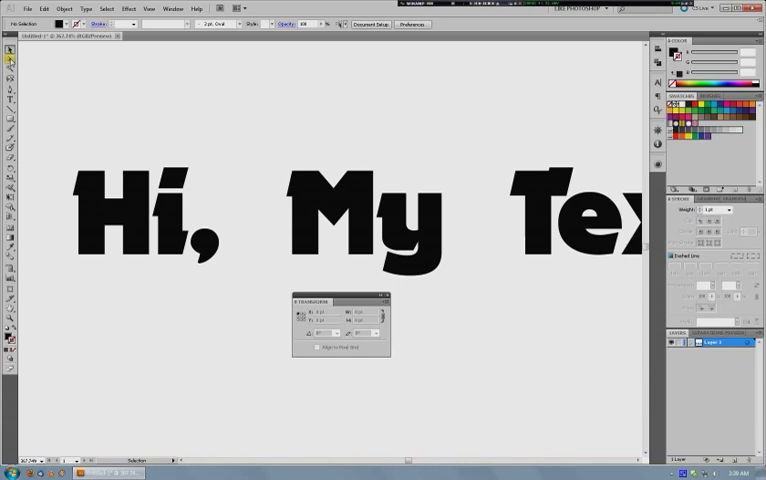
pyautogui.moveTo(8, 62)
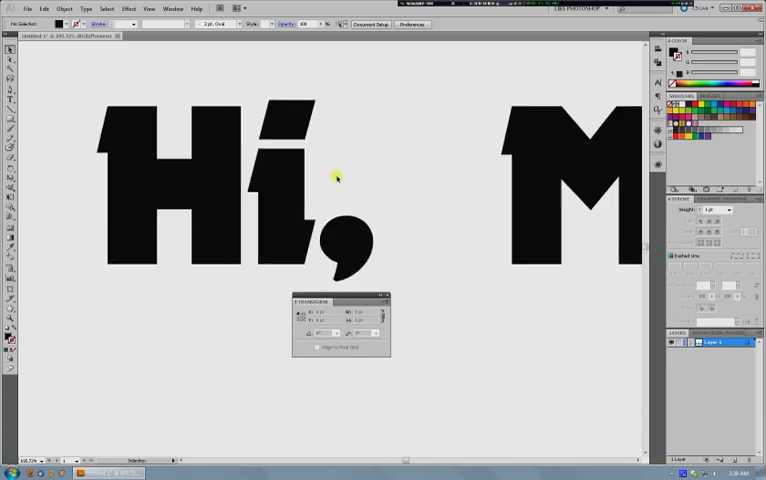
# Step: Zoom in on "Hi," and pick the stray anchor on the i's left stem edge
pyautogui.click(280, 170)
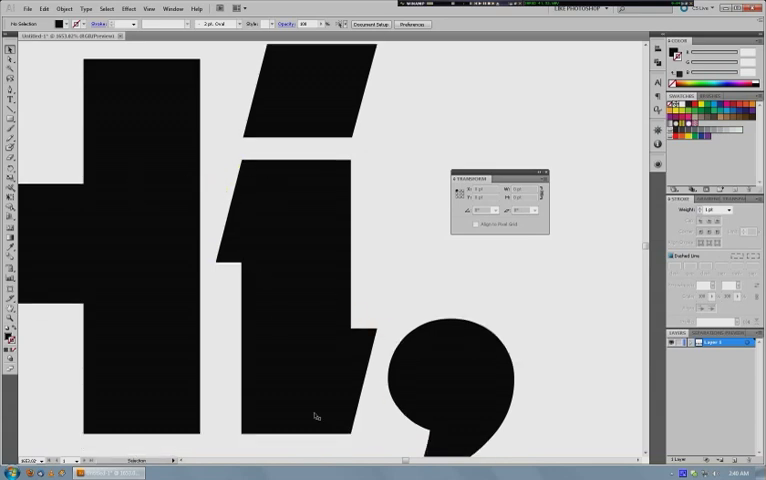
pyautogui.click(300, 250)
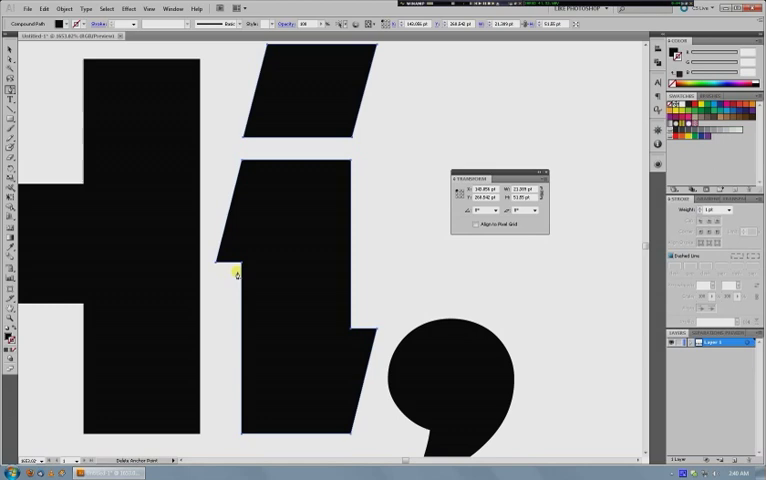
pyautogui.moveTo(216, 264)
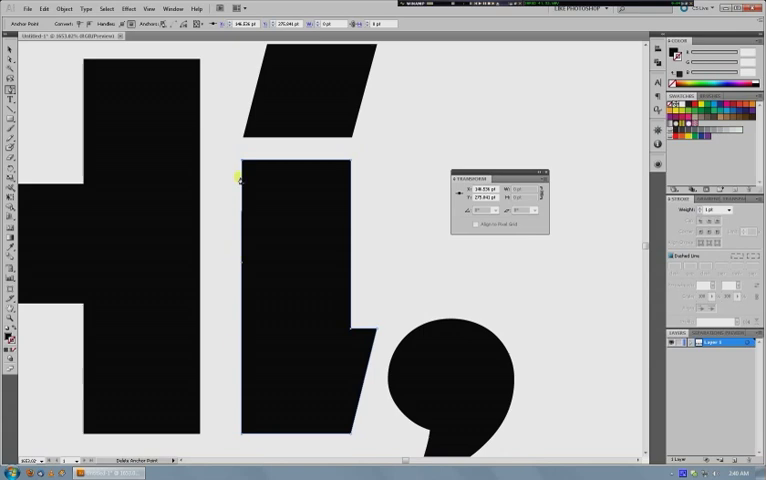
pyautogui.moveTo(240, 264)
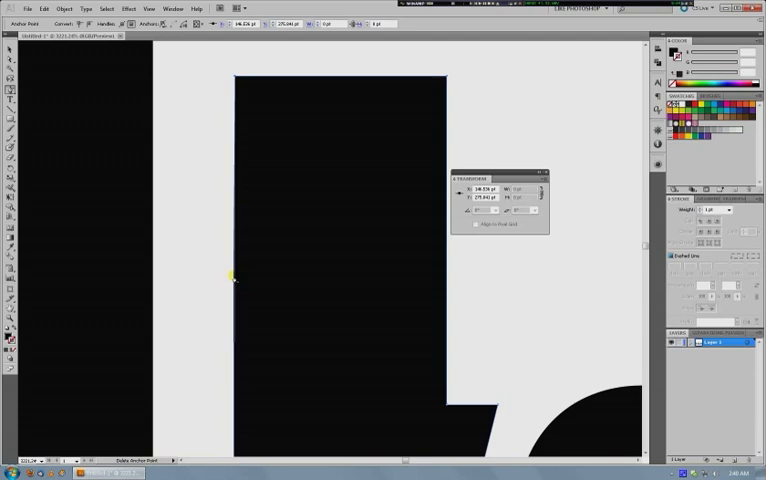
pyautogui.moveTo(294, 344)
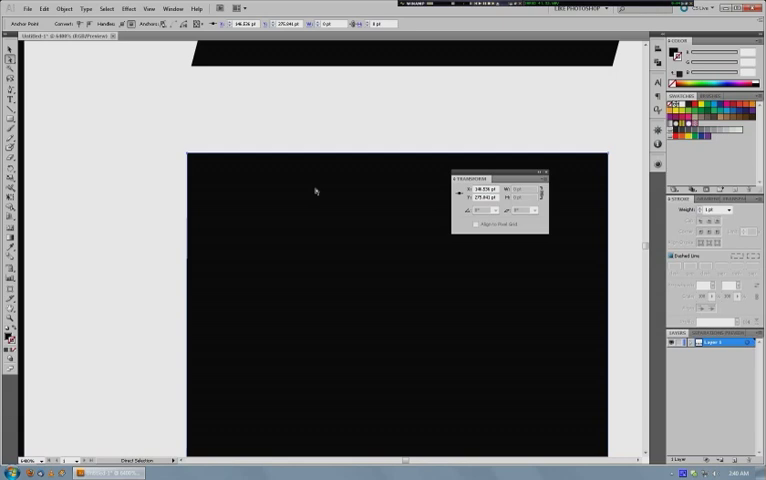
pyautogui.moveTo(266, 132)
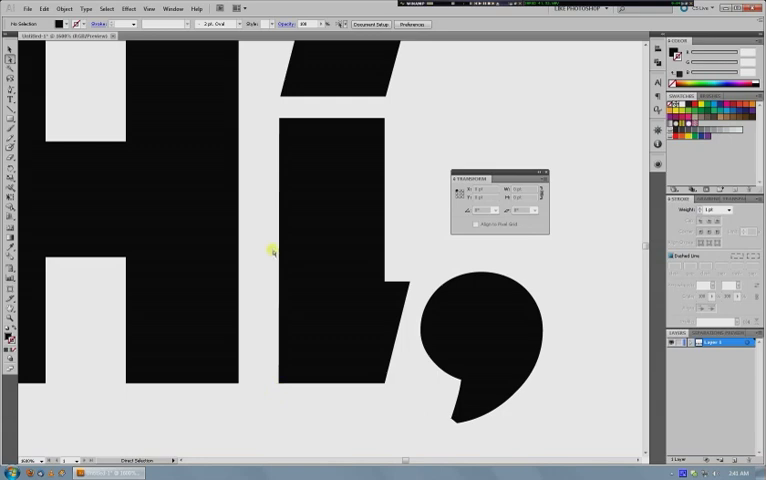
pyautogui.moveTo(380, 180)
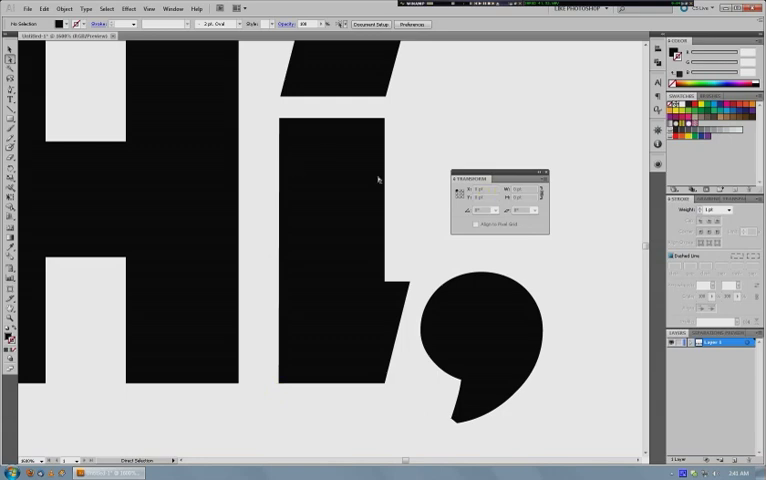
# Step: Select the i's stem, then the dot's bottom-left anchor to match its X value
pyautogui.click(276, 116)
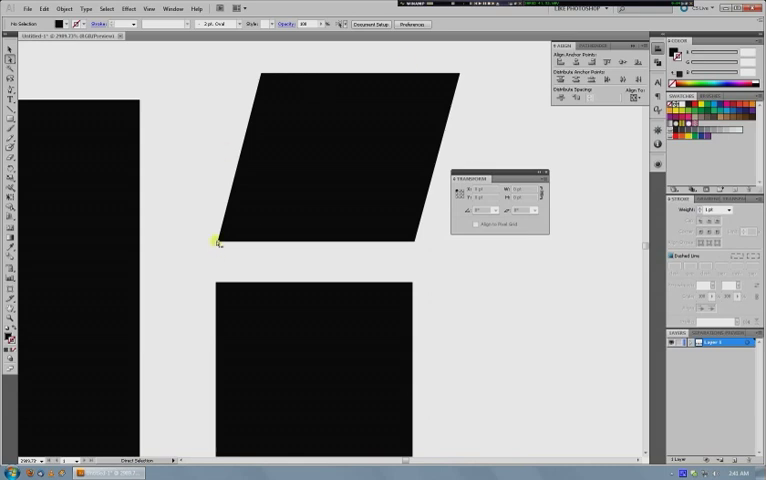
pyautogui.click(218, 244)
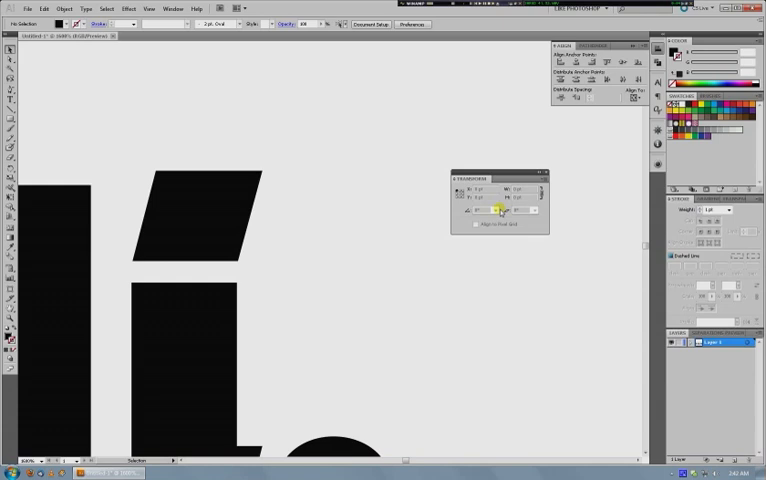
pyautogui.moveTo(320, 212)
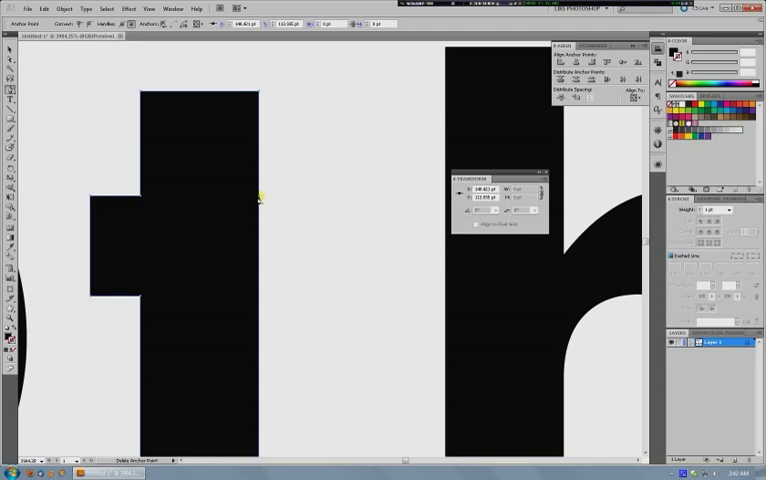
pyautogui.moveTo(302, 160)
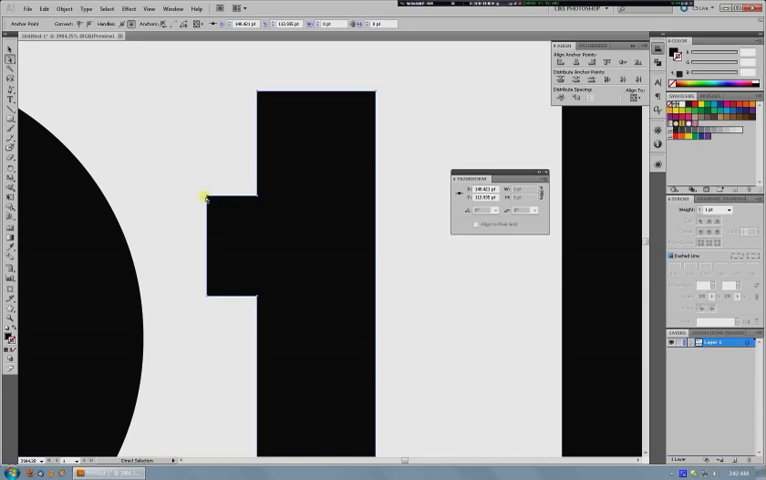
# Step: Marquee the t crossbar's lower-left anchor and highlight its X field for a new value
pyautogui.moveTo(204, 196); pyautogui.dragTo(200, 296)
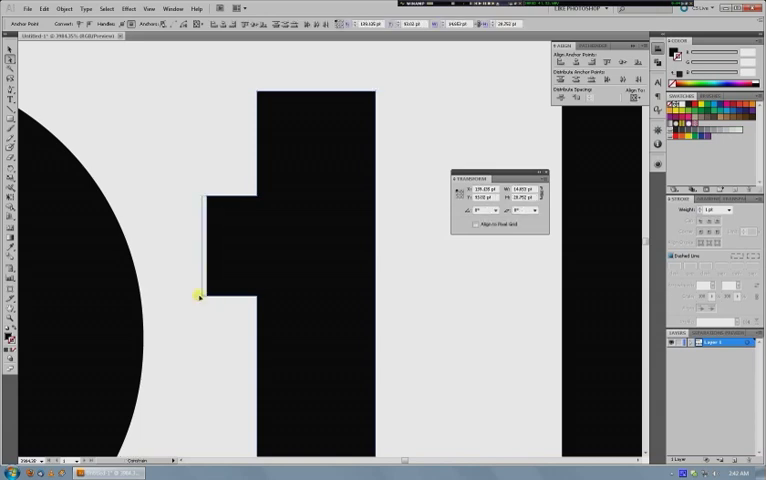
pyautogui.moveTo(200, 296); pyautogui.dragTo(216, 184)
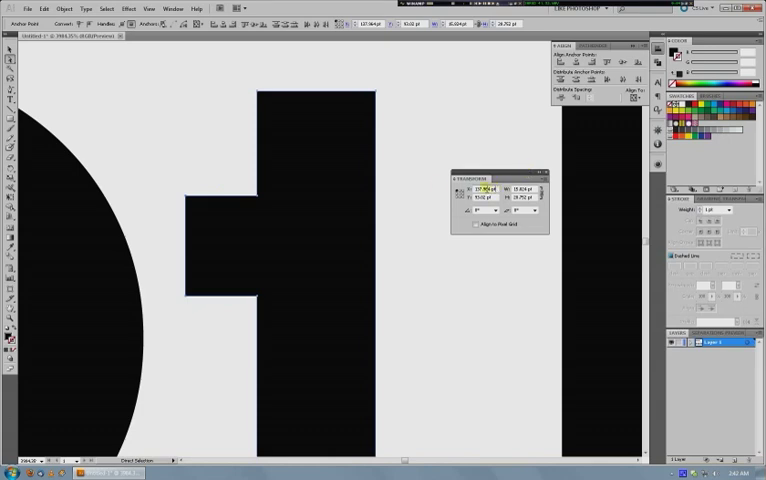
pyautogui.click(208, 164)
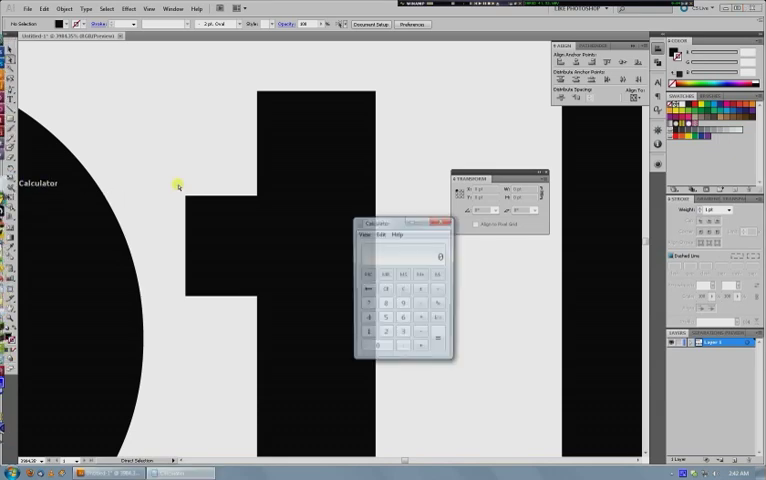
# Step: Use the Calculator to work out the crossbar corner's X coordinate
pyautogui.moveTo(404, 222); pyautogui.dragTo(480, 272)
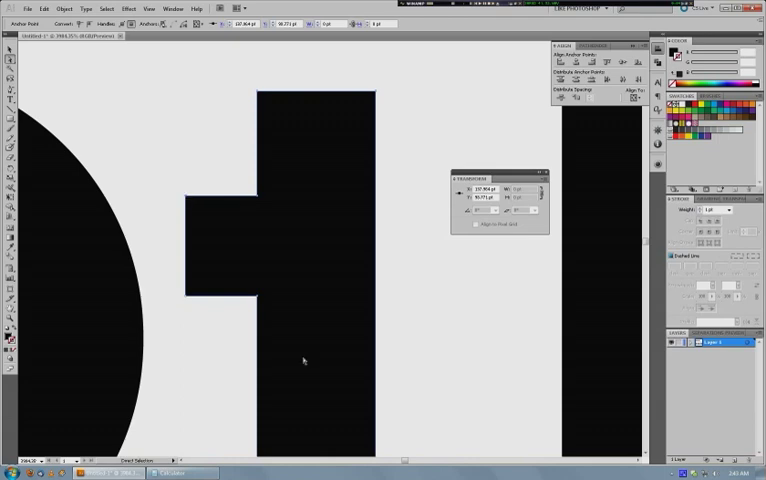
pyautogui.moveTo(232, 132)
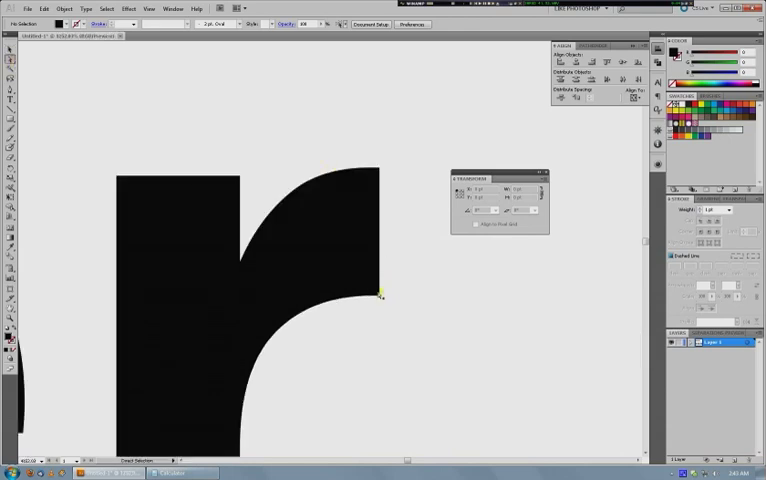
# Step: Marquee the anchor at the tip of the r's curved arm to set its coordinate
pyautogui.moveTo(380, 296); pyautogui.dragTo(430, 296)
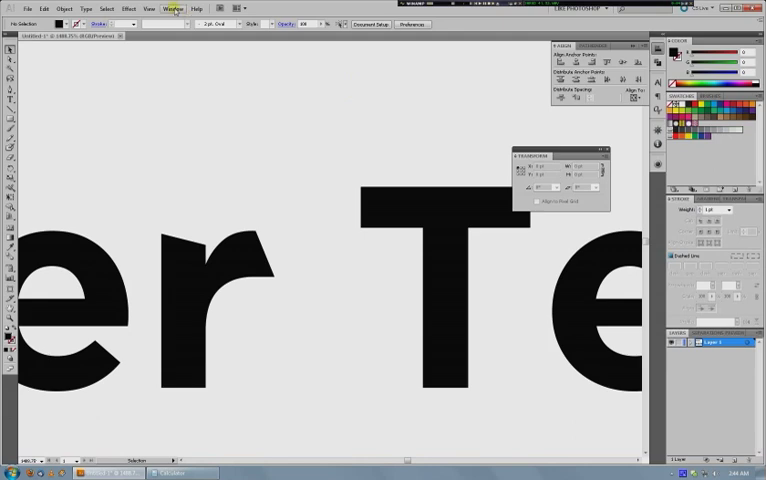
# Step: Move the view to the word "Text" and target the capital T's stem anchors
pyautogui.click(172, 8)
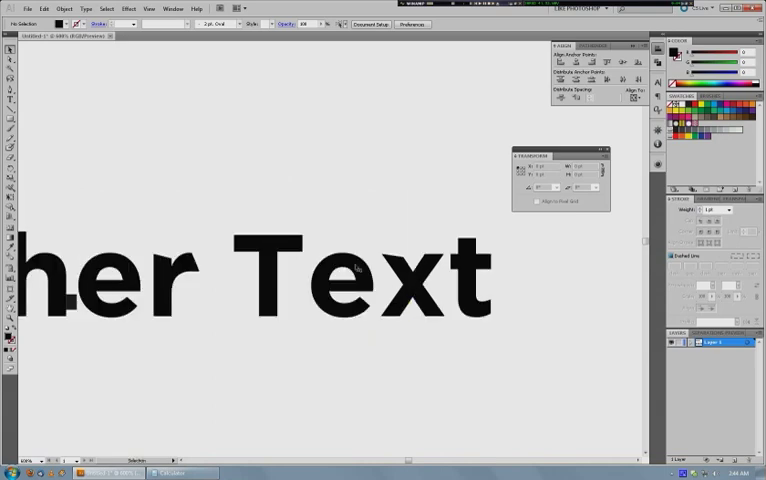
pyautogui.moveTo(342, 228)
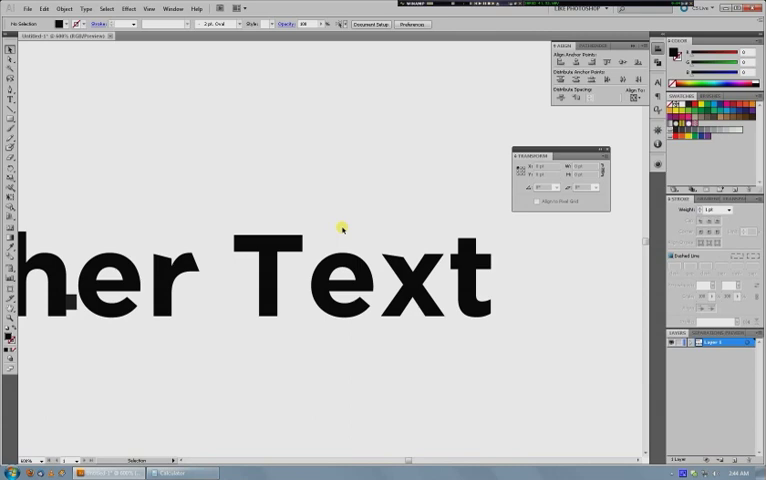
pyautogui.moveTo(344, 246)
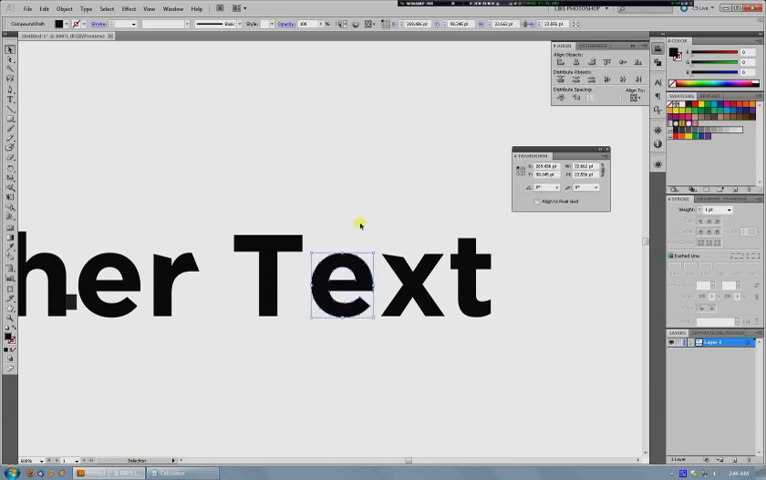
pyautogui.click(522, 328)
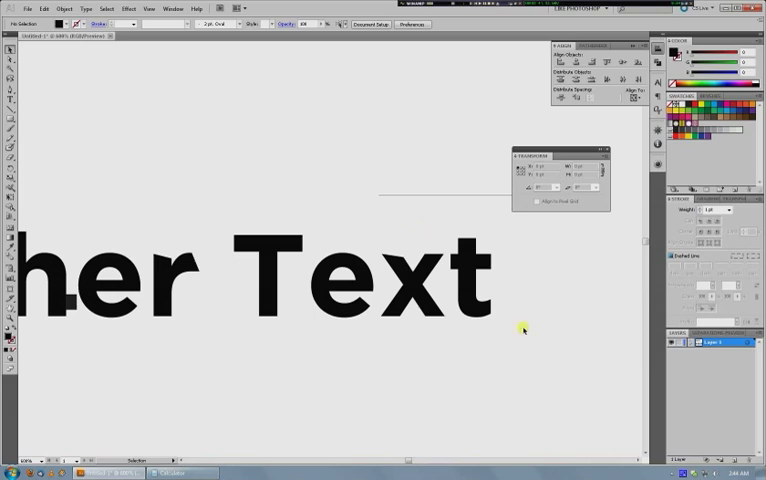